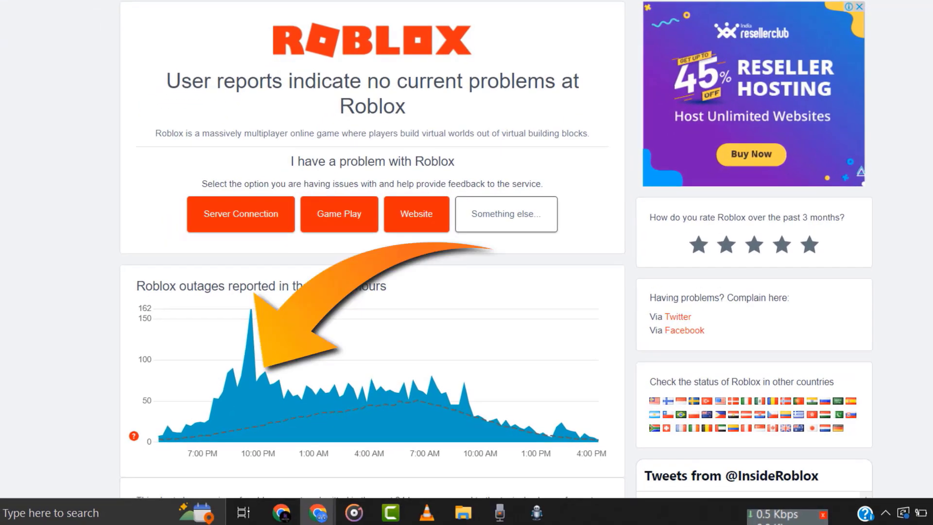
- Clear Chrome's browsing history, cookies and cached files for All time
scroll(down, 3)
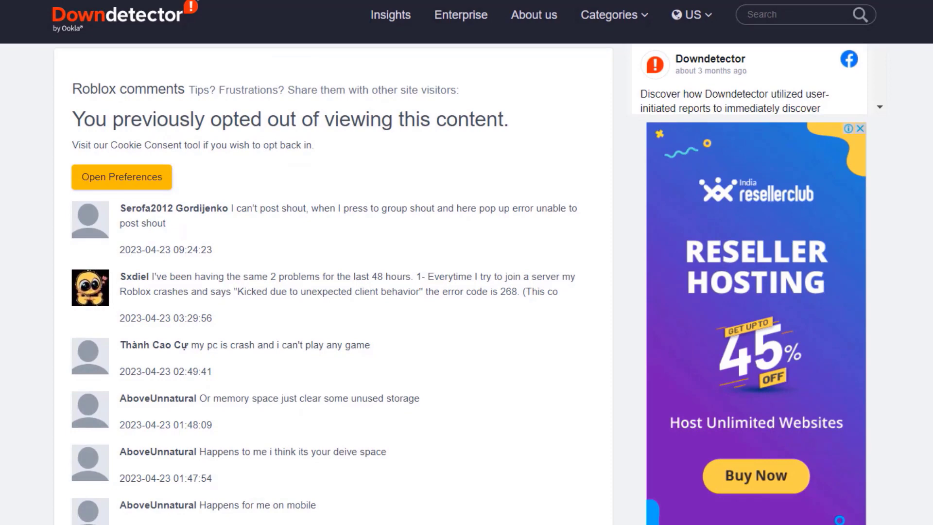
scroll(down, 3)
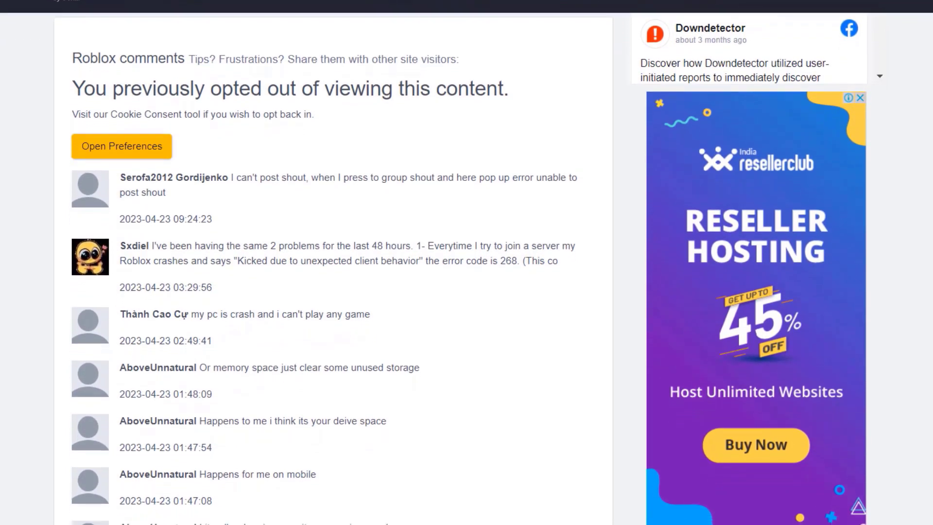
scroll(down, 3)
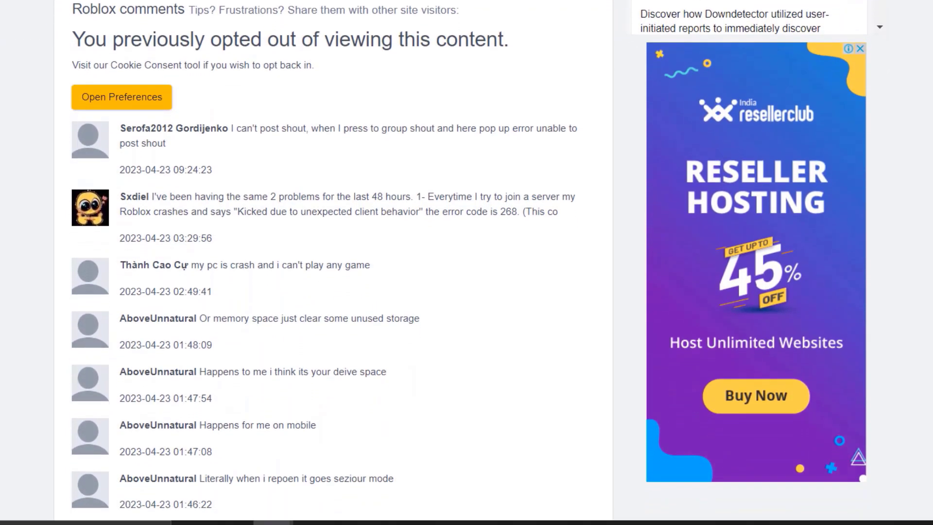
scroll(down, 3)
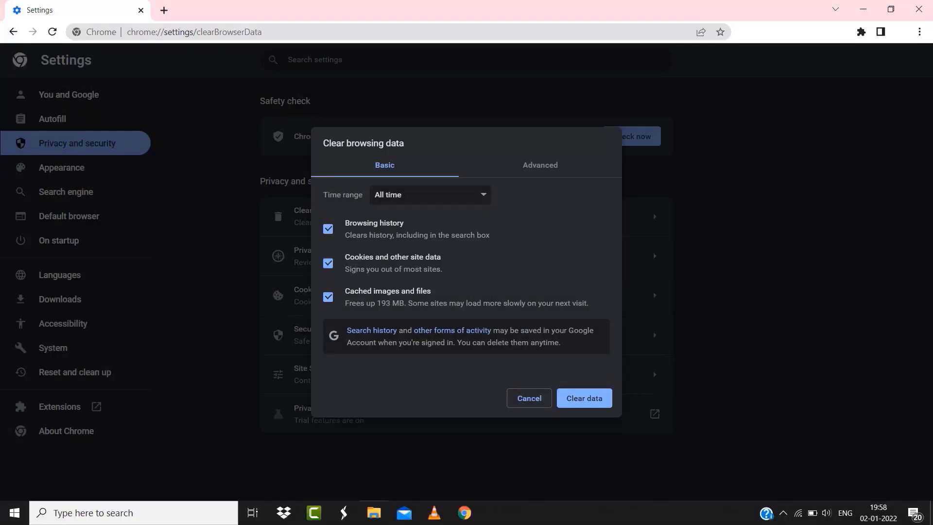
click(583, 397)
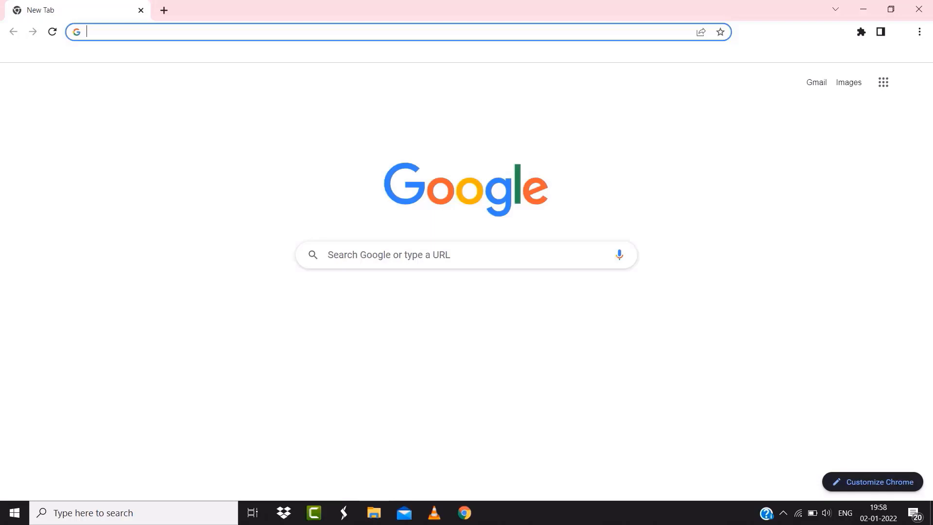
- Search Google for 'speed test' and run the internet speed test
text(speed test)
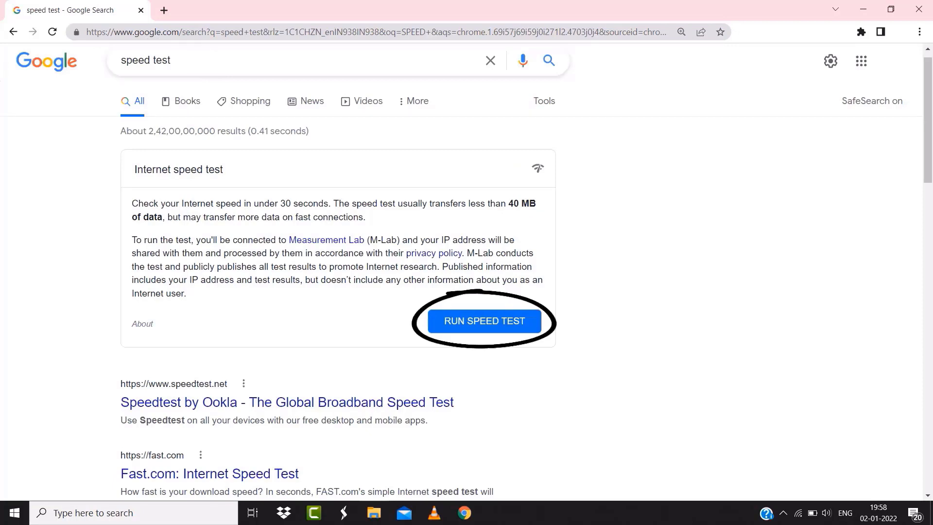
click(484, 321)
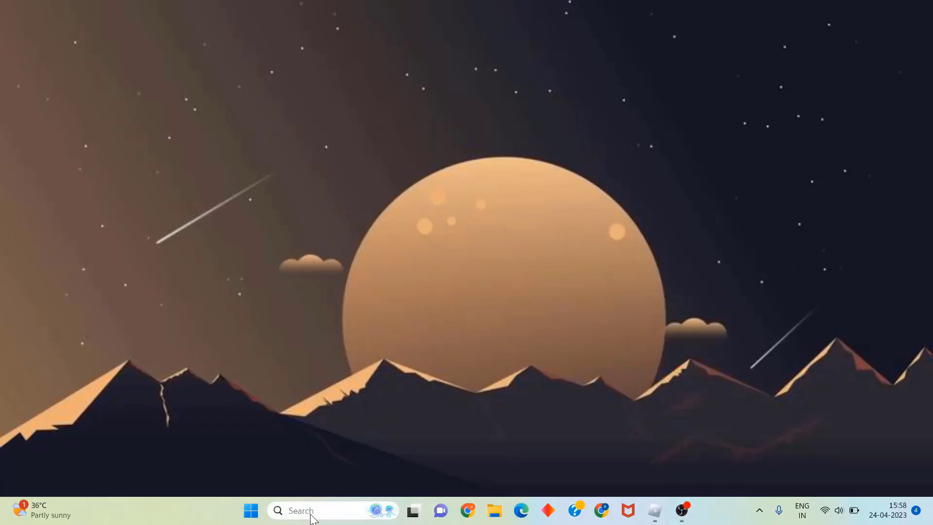
- Search Windows for 'settings' to find the Settings app
click(301, 511)
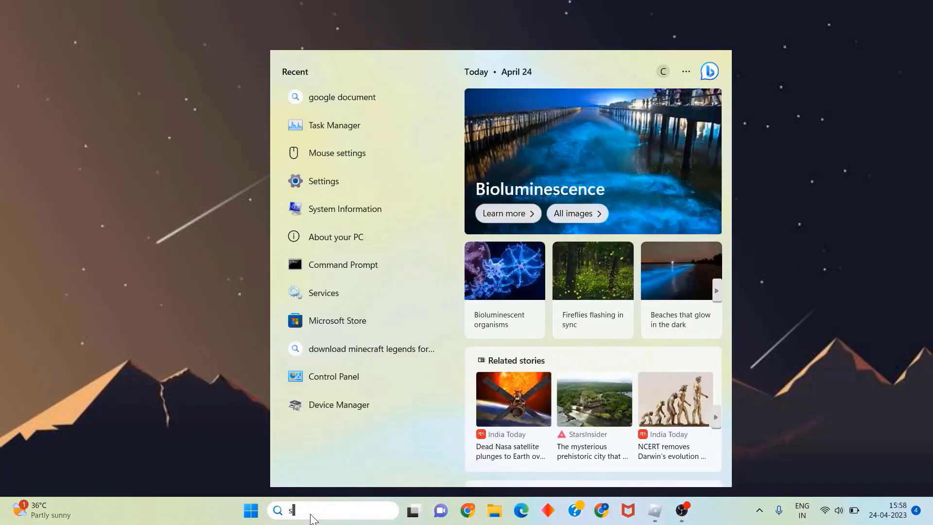
text(ettings)
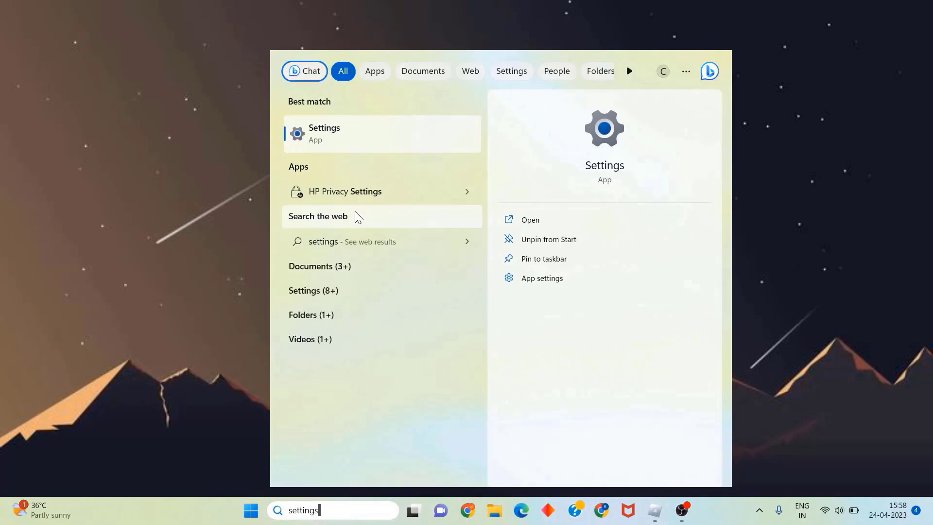
mouse_move(345, 140)
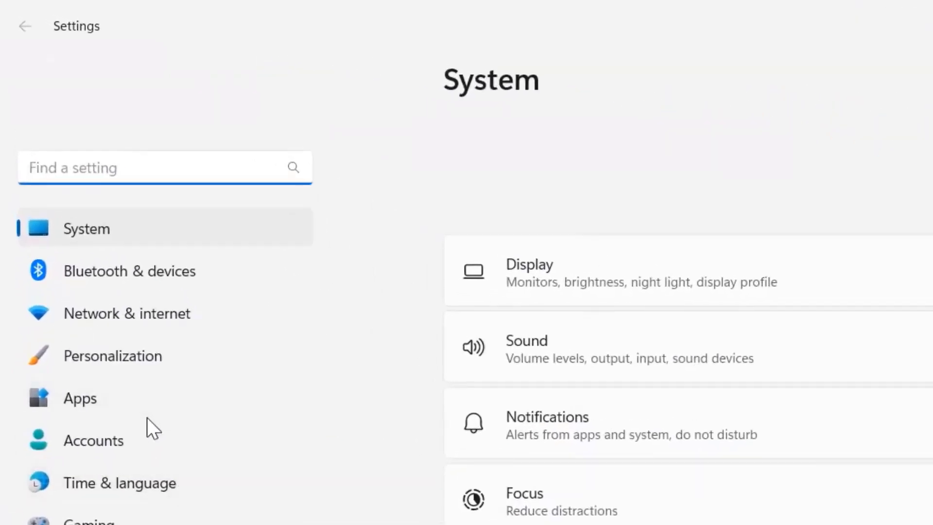
- Go to Apps > Installed apps and scroll down to the Roblox entry (798 MB)
click(79, 398)
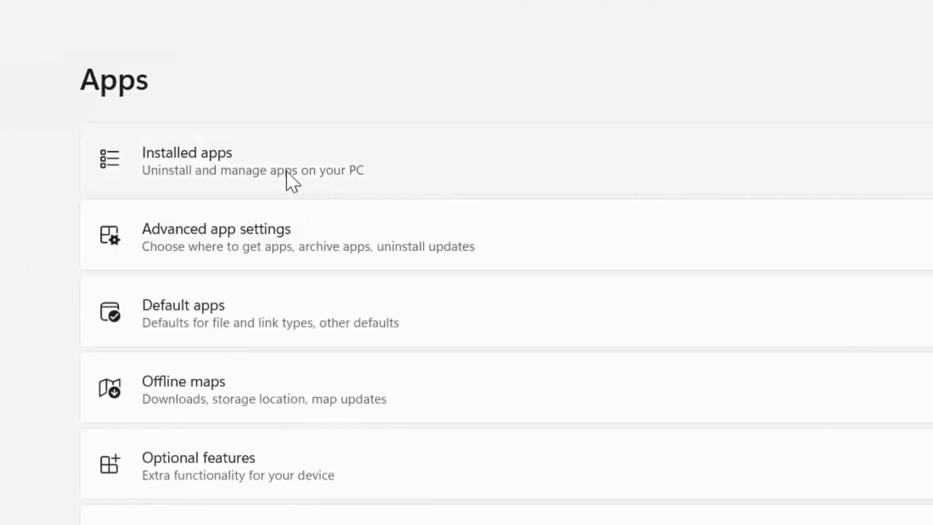
click(186, 160)
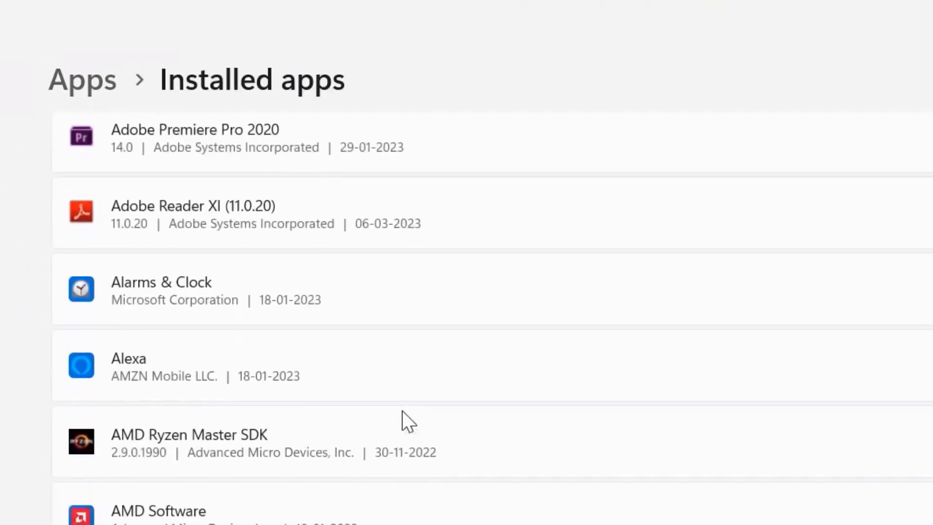
scroll(down, 3)
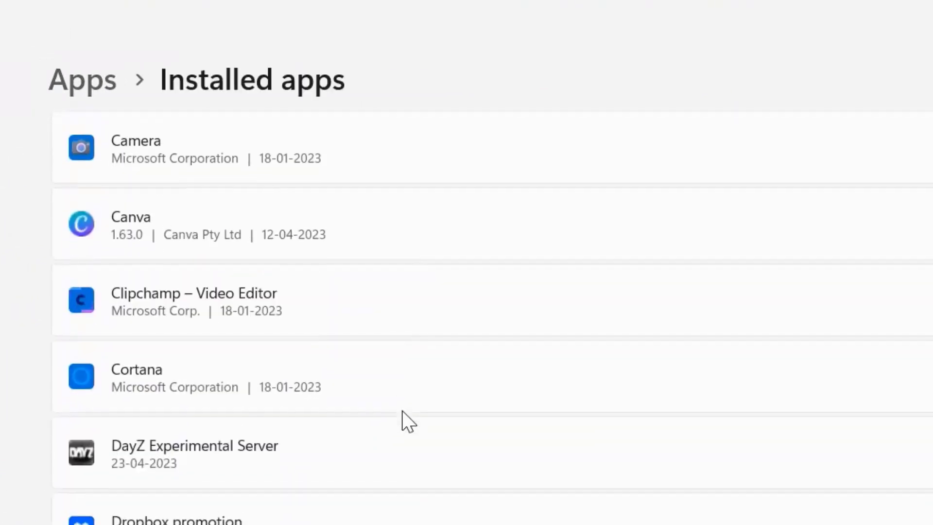
scroll(down, 3)
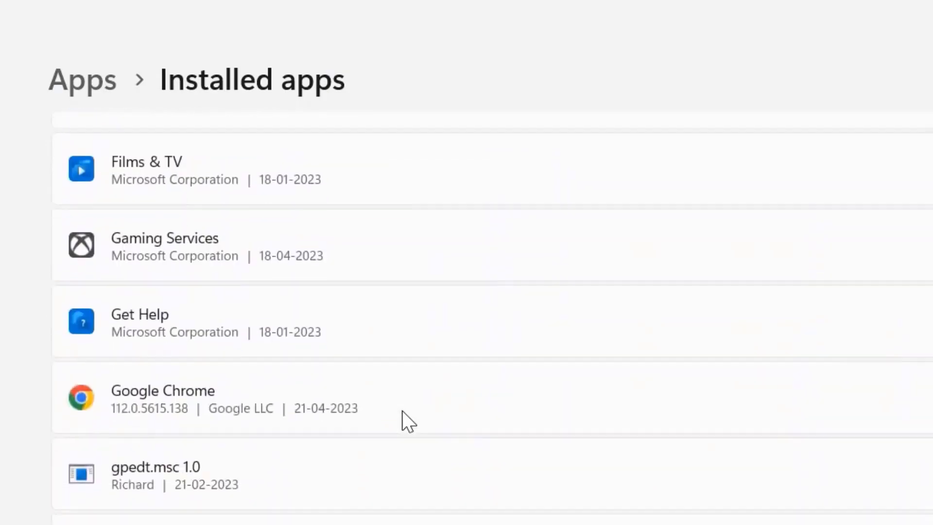
scroll(down, 3)
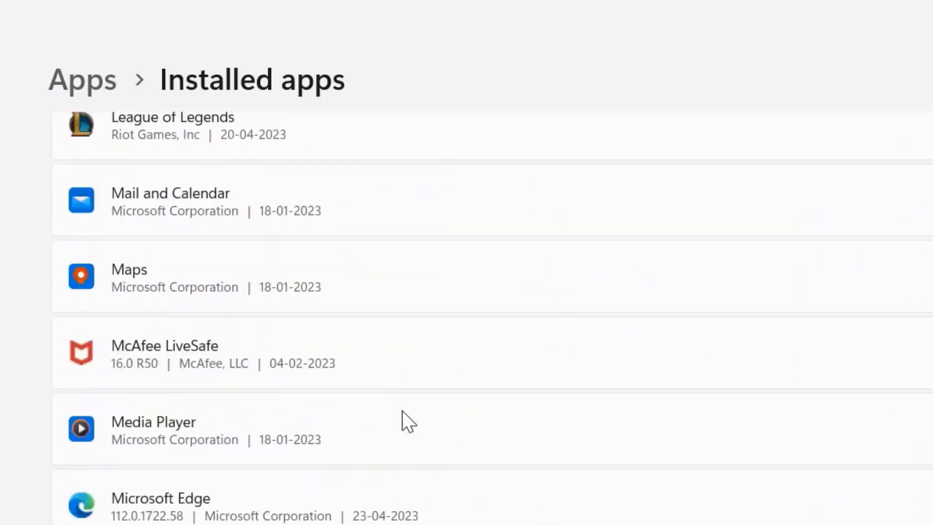
scroll(down, 3)
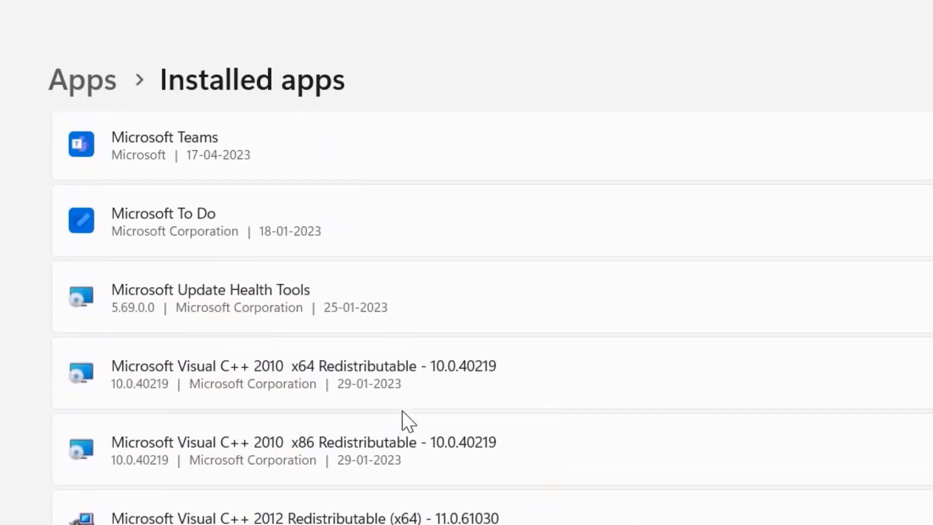
scroll(down, 3)
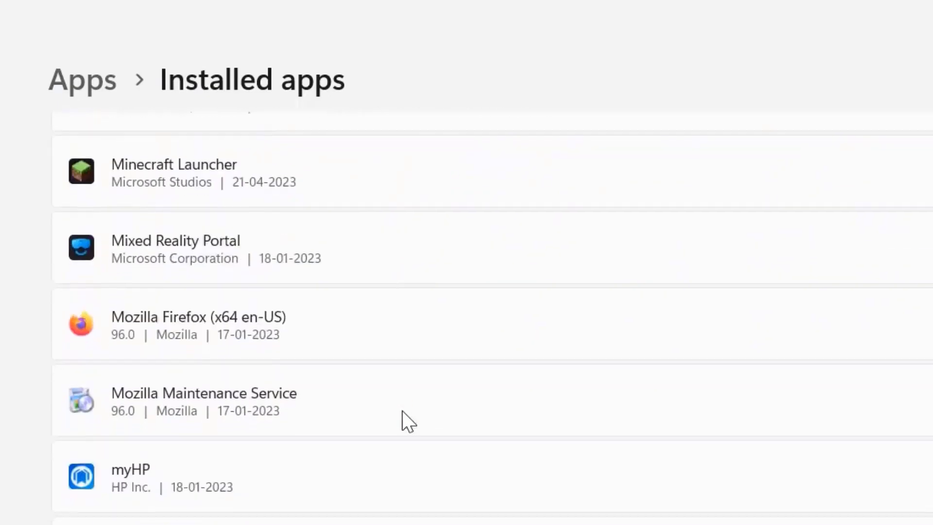
scroll(down, 3)
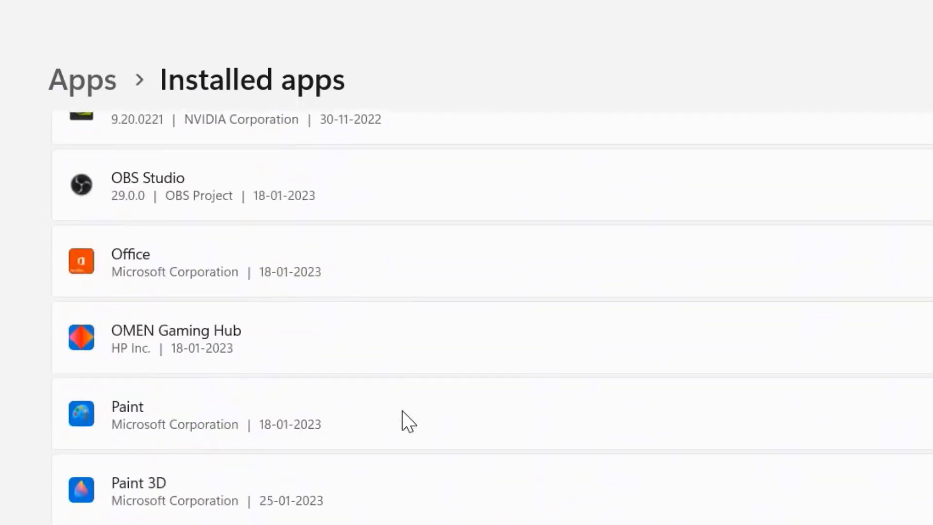
scroll(down, 3)
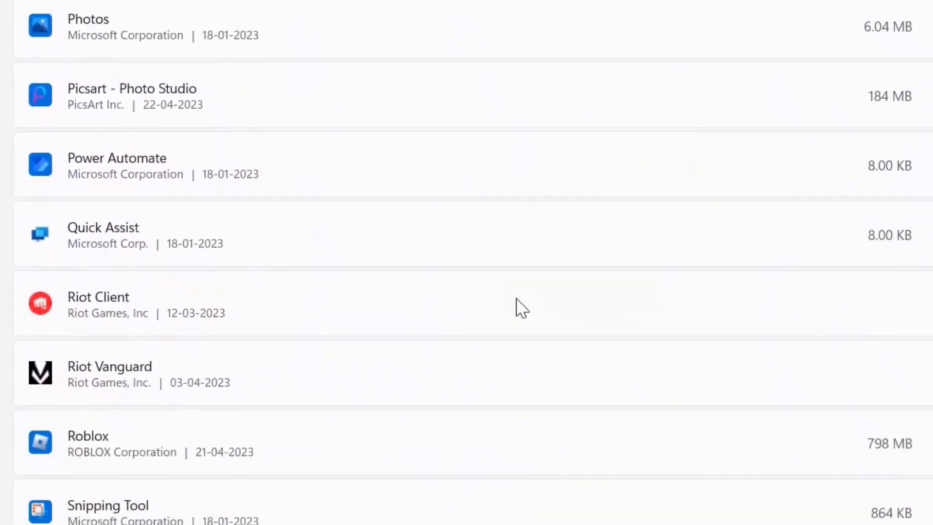
scroll(down, 3)
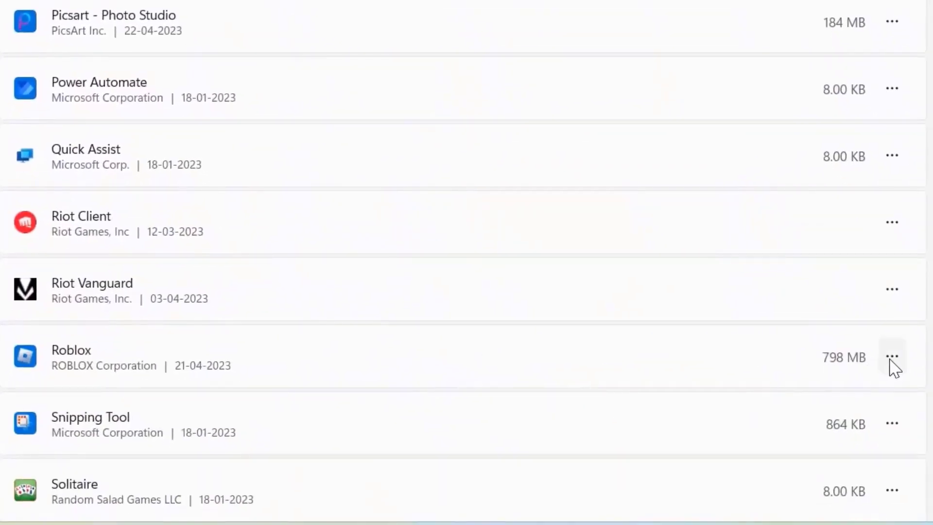
- Open Roblox's Advanced options and scroll toward the Reset section
click(892, 357)
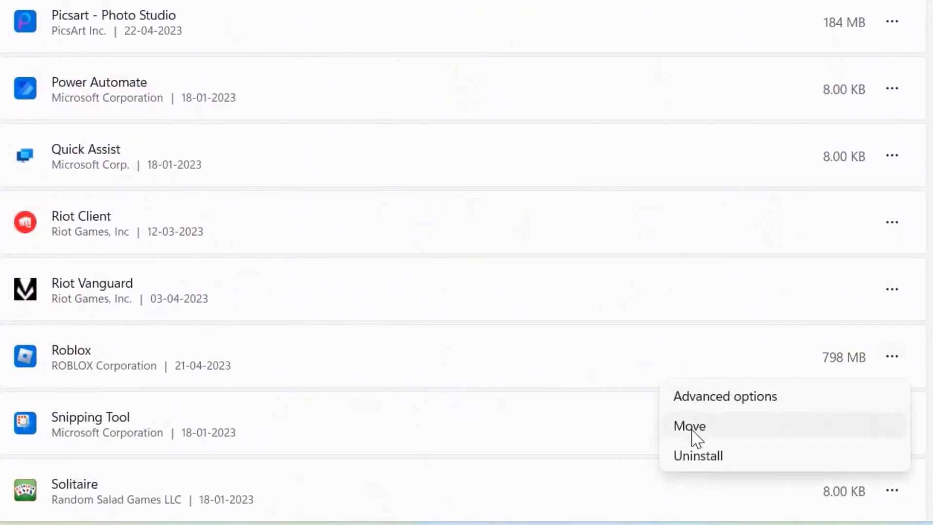
mouse_move(725, 403)
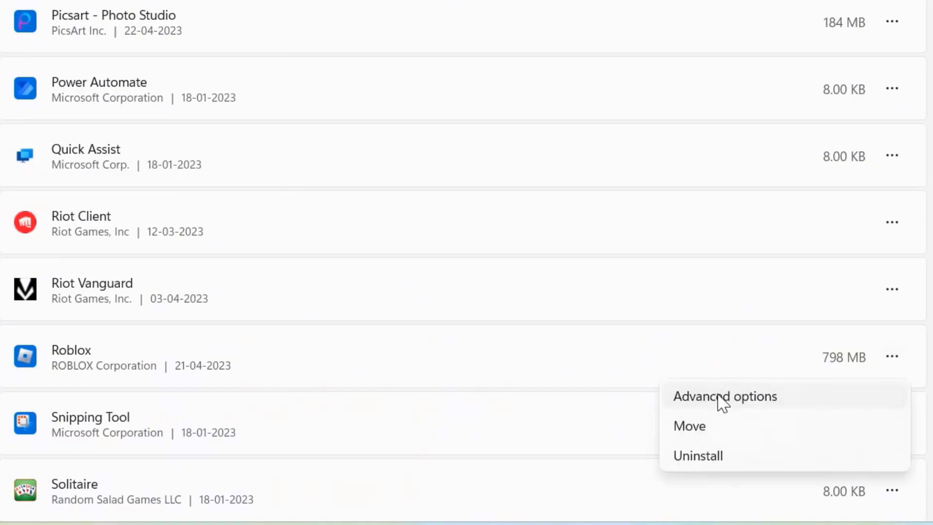
click(725, 395)
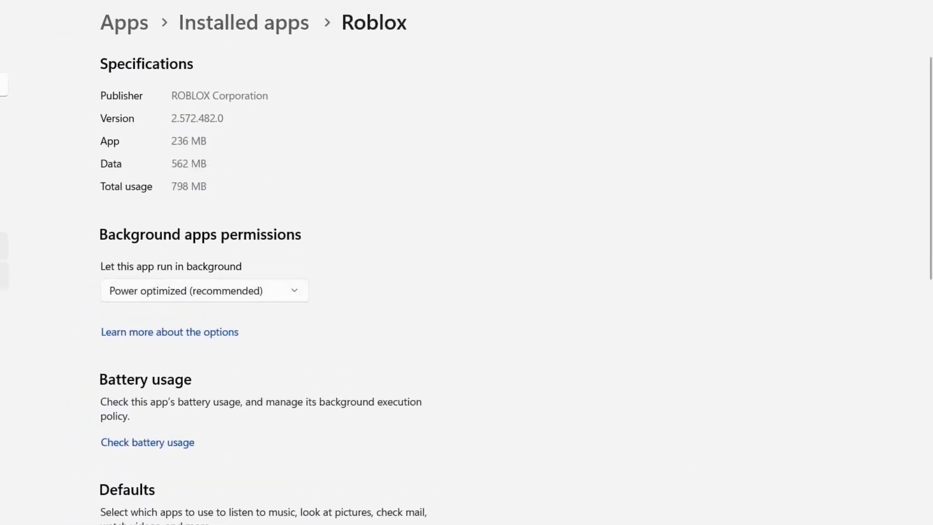
scroll(down, 3)
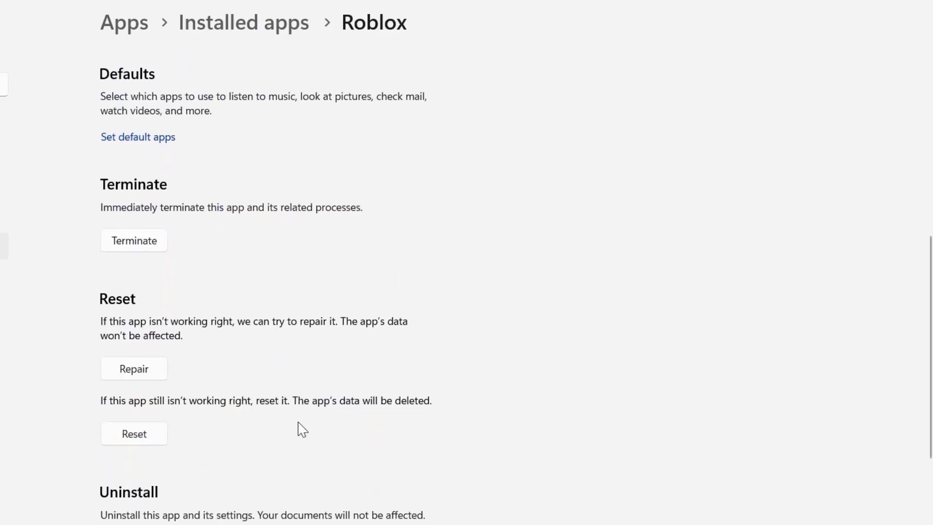
mouse_move(244, 328)
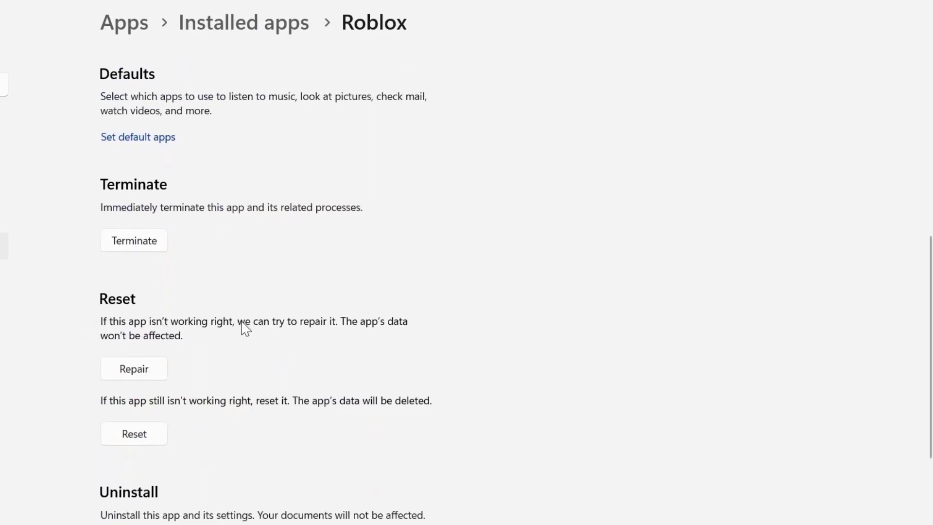
mouse_move(139, 372)
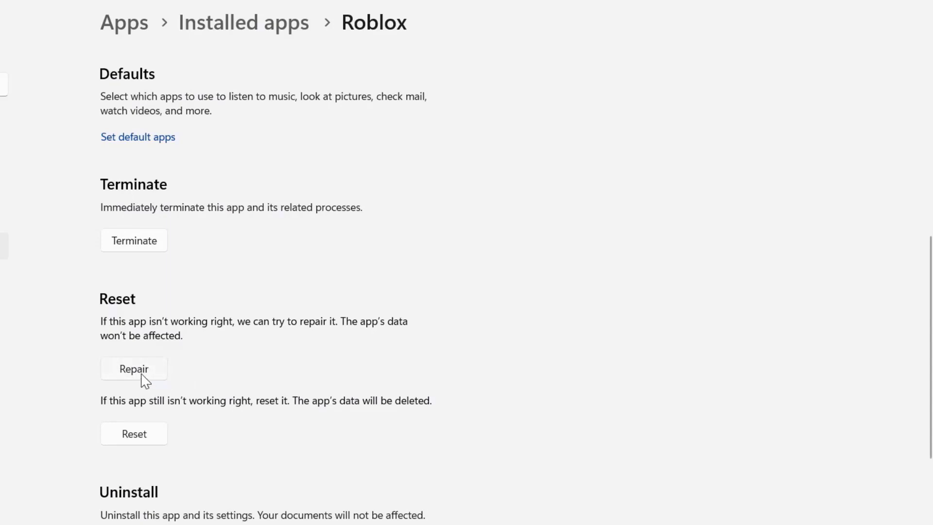
mouse_move(566, 450)
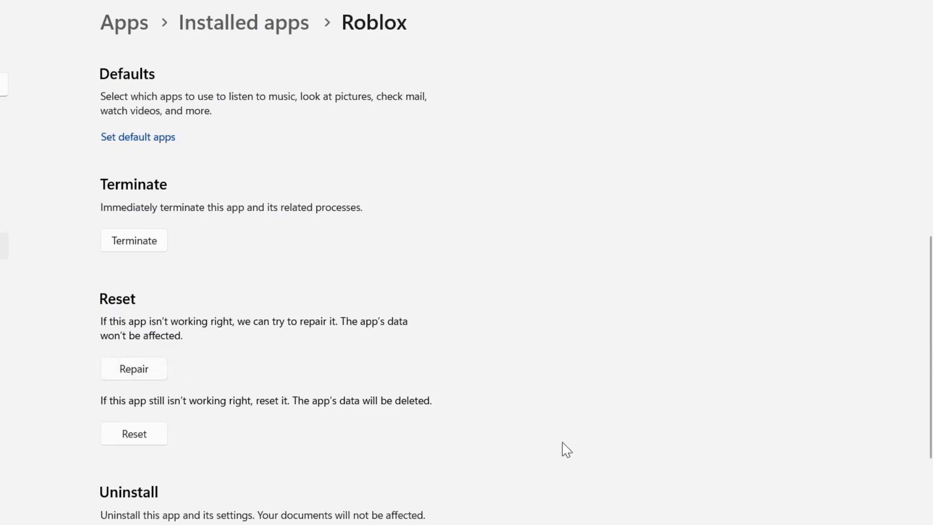
mouse_move(547, 487)
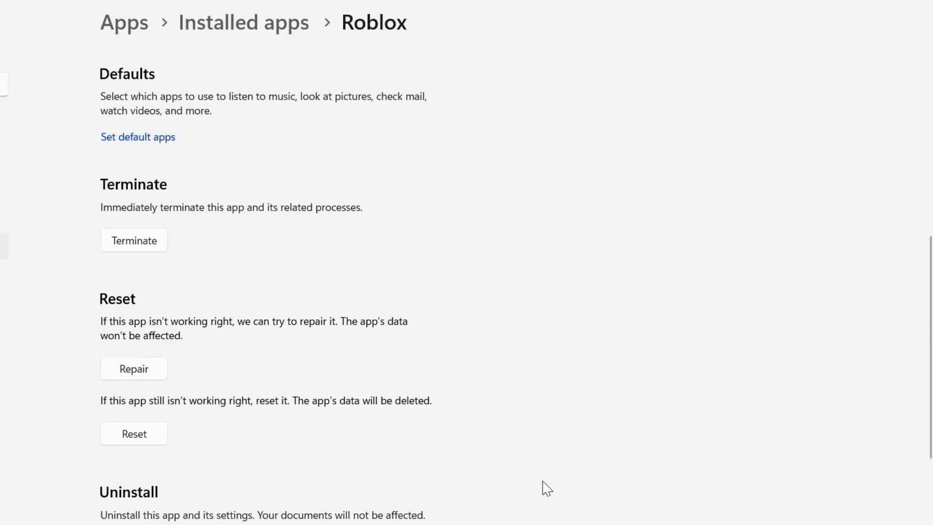
mouse_move(406, 449)
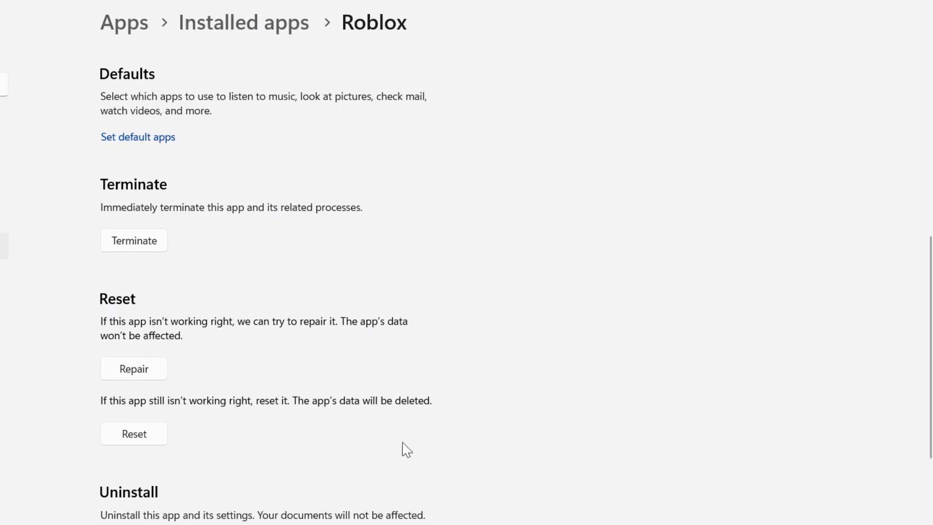
mouse_move(135, 434)
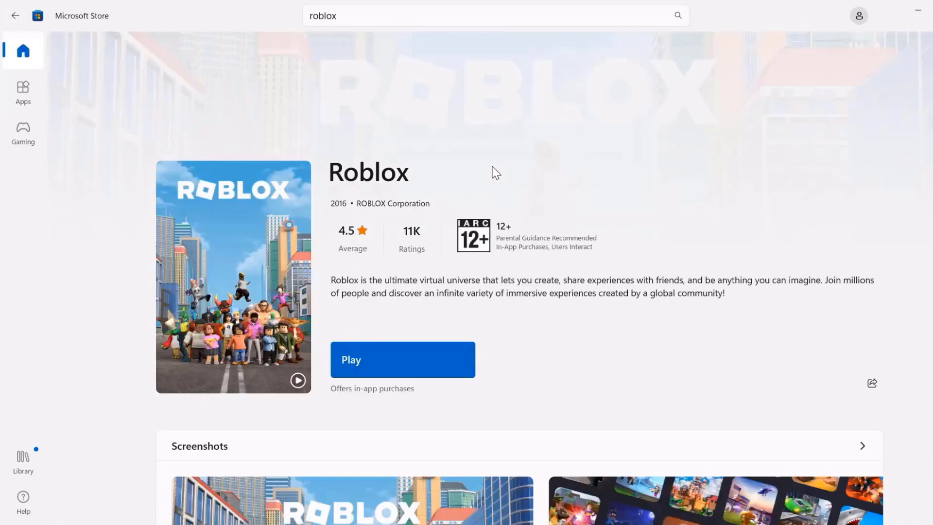
mouse_move(362, 372)
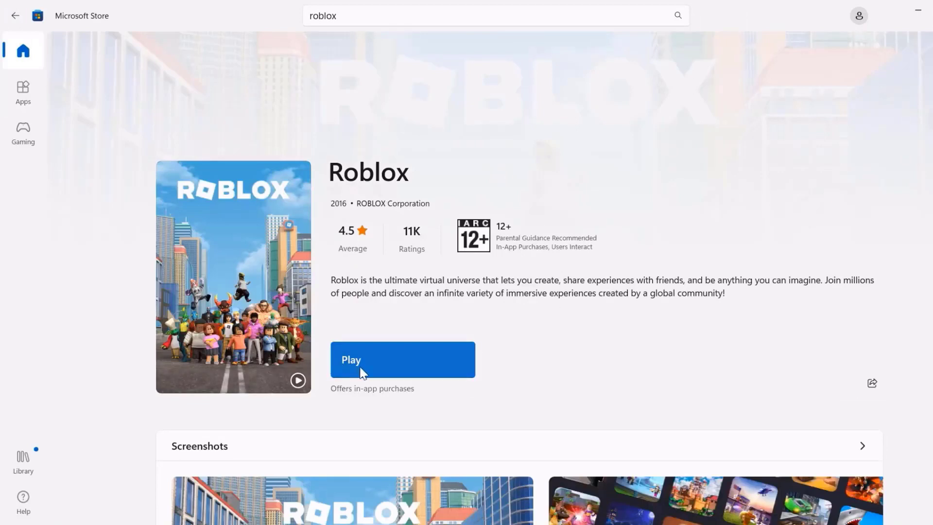
mouse_move(373, 391)
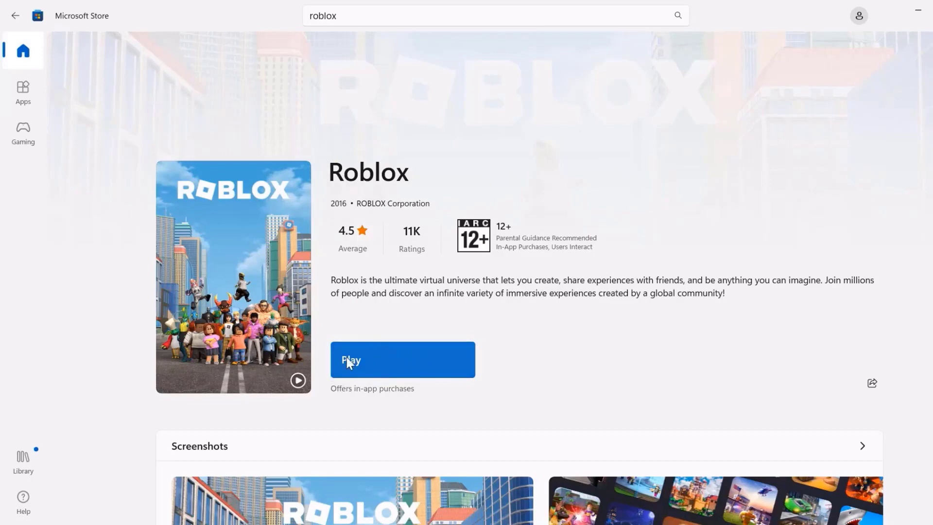
mouse_move(629, 385)
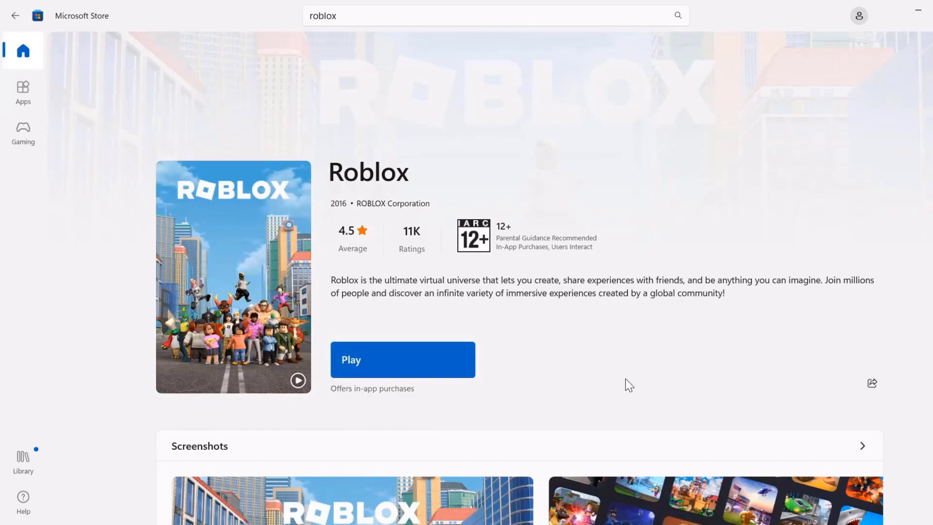
mouse_move(348, 364)
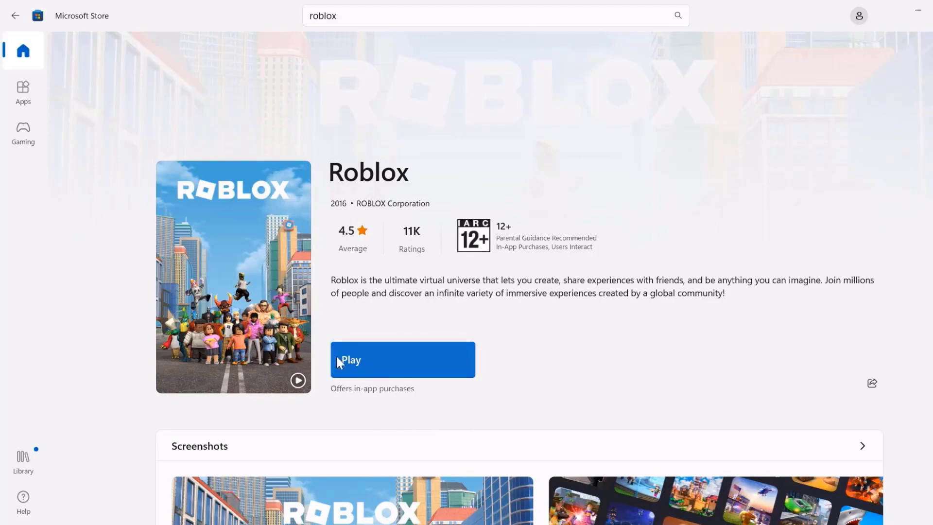
mouse_move(417, 375)
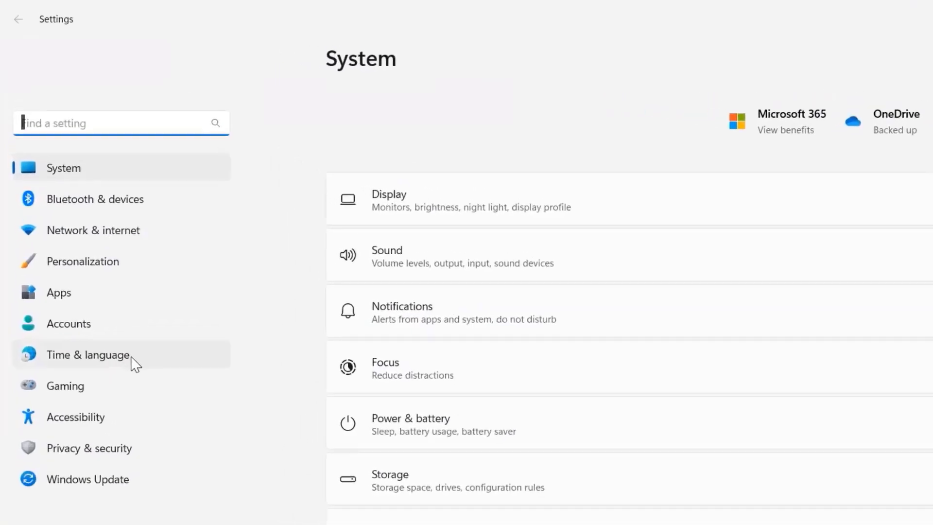
- Return to Apps > Installed apps and scroll down to Roblox again
click(58, 292)
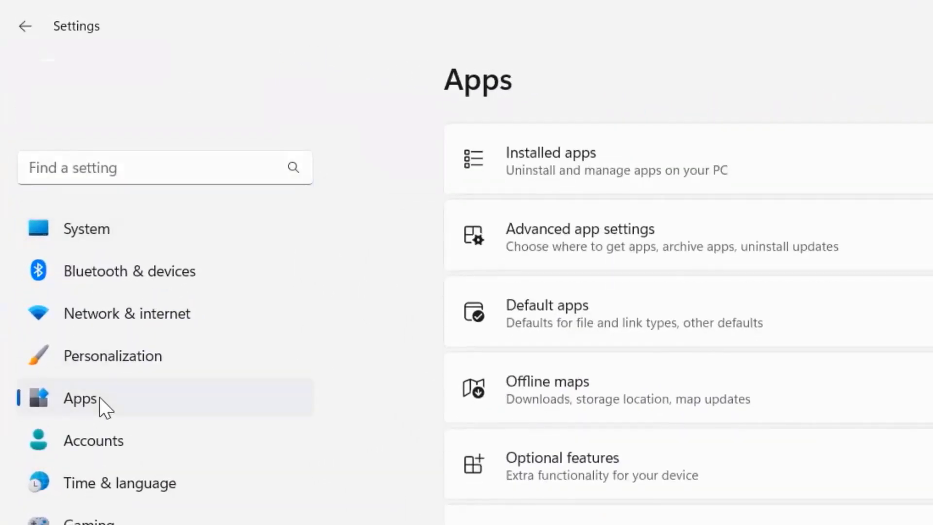
click(550, 161)
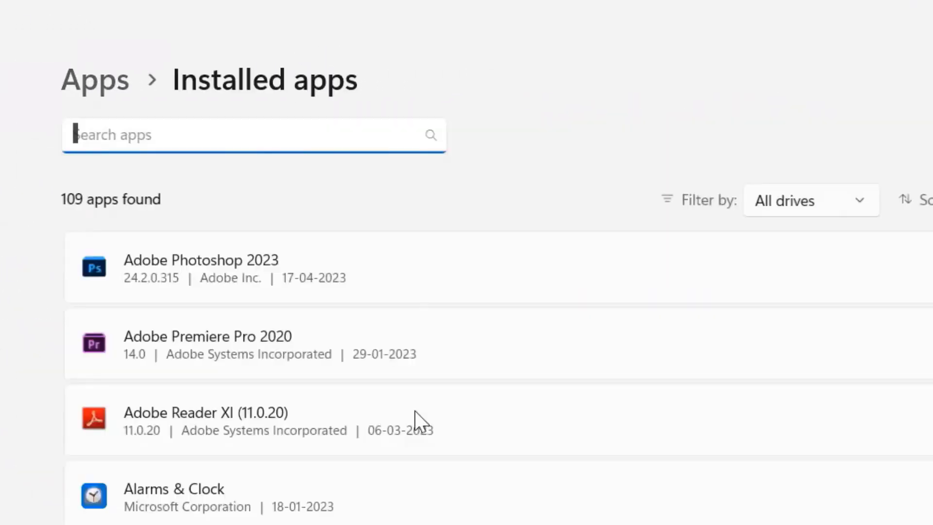
scroll(down, 3)
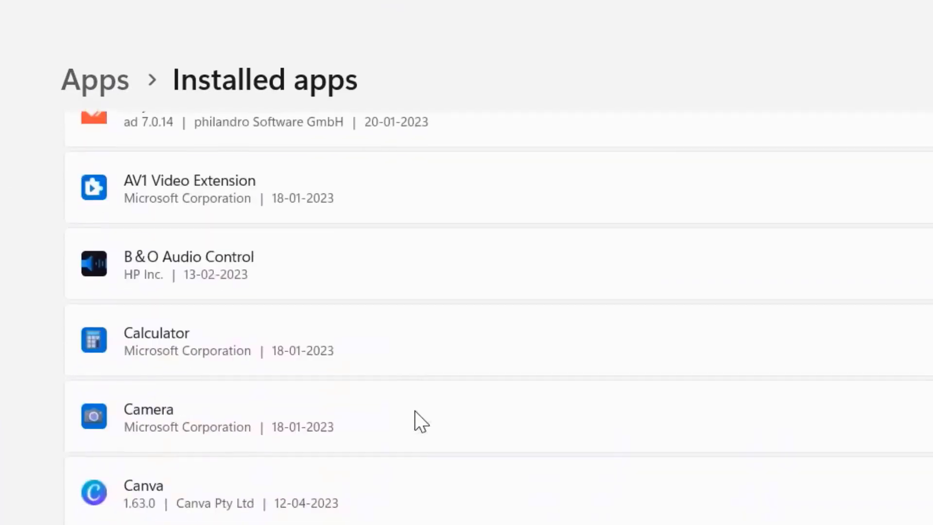
scroll(down, 3)
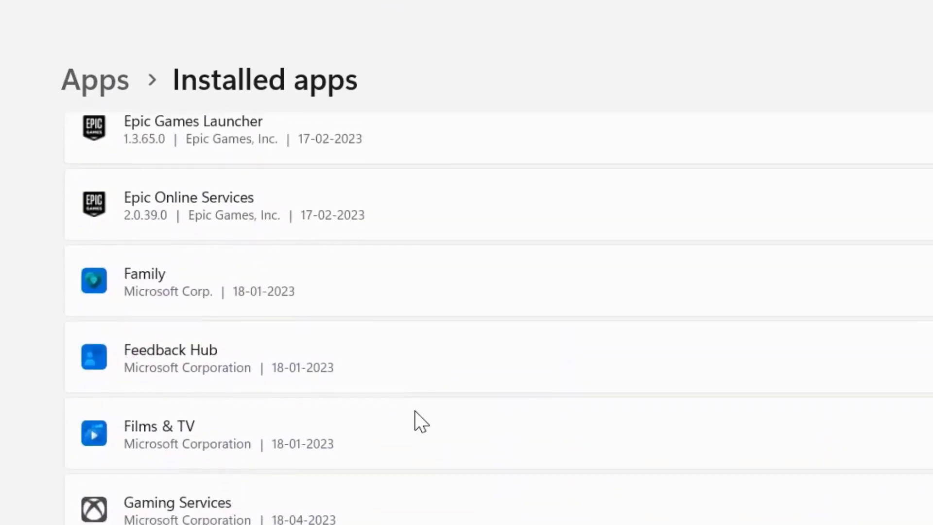
scroll(down, 3)
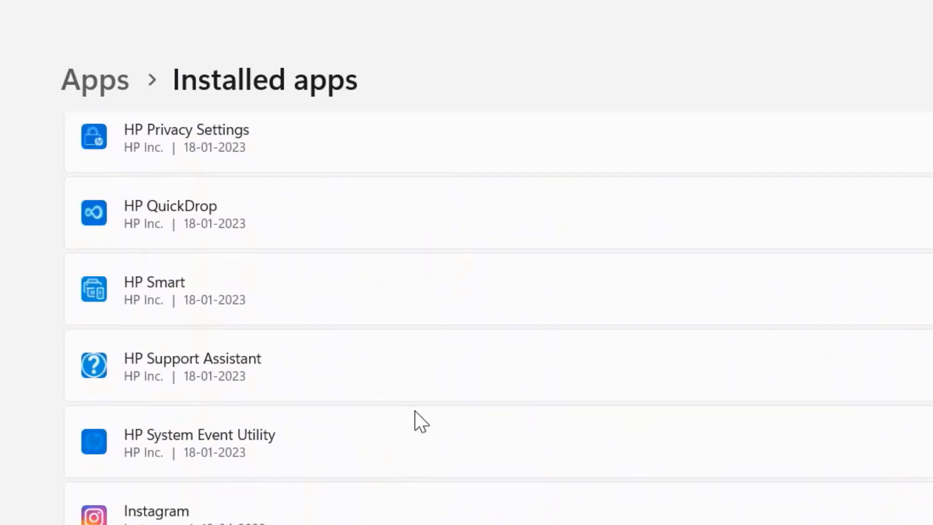
scroll(down, 3)
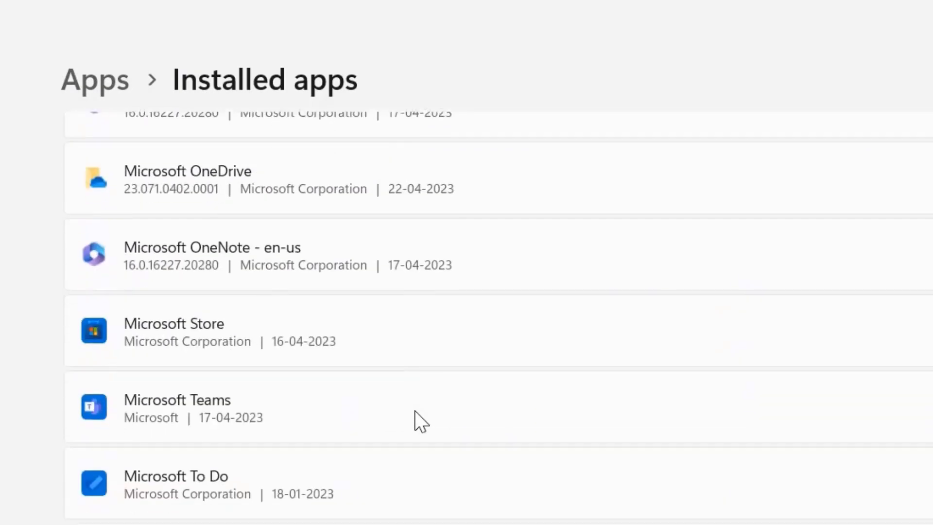
scroll(down, 3)
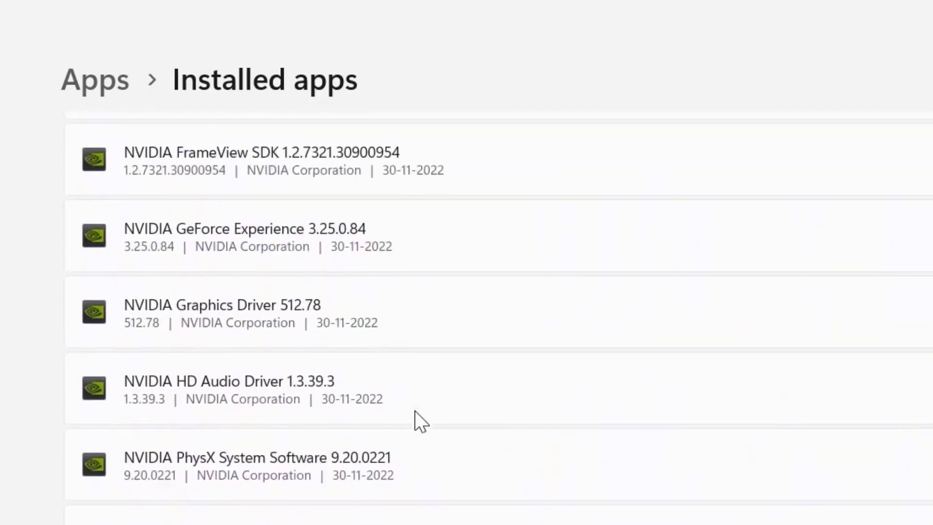
scroll(down, 3)
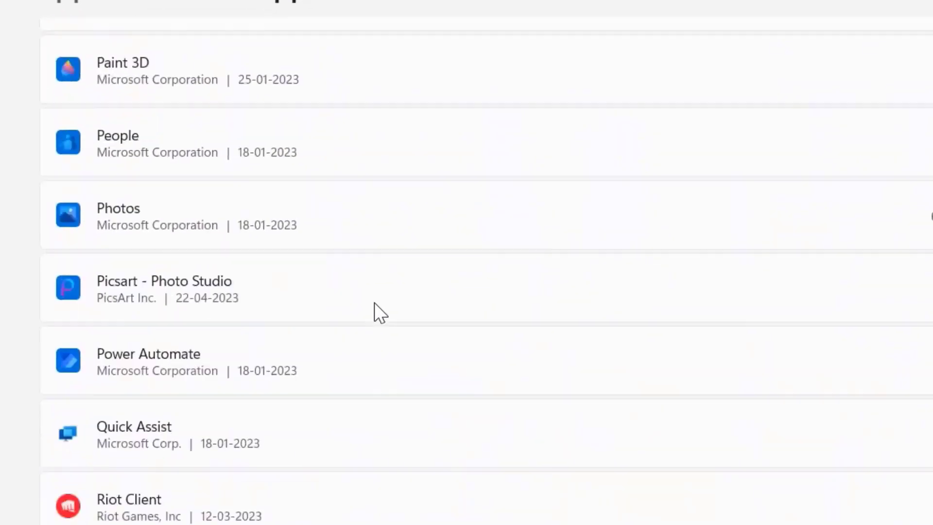
scroll(down, 3)
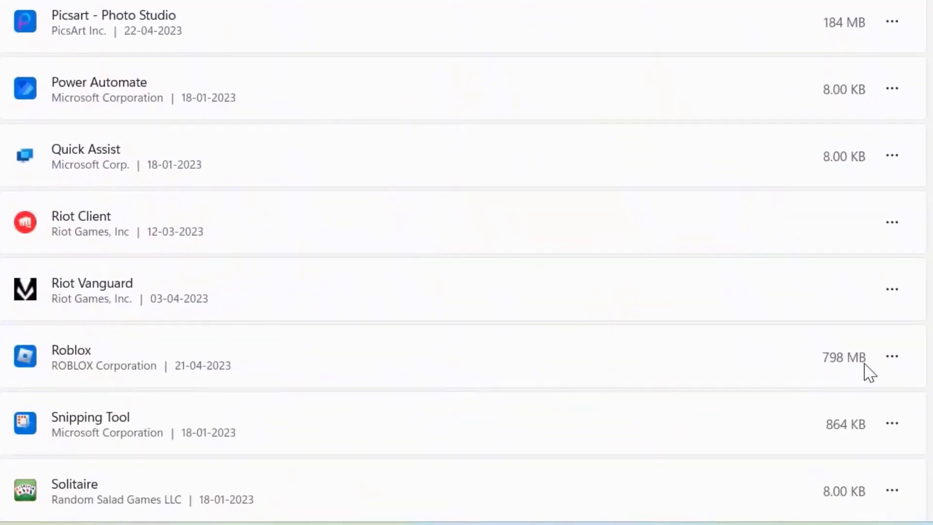
- In Roblox's Advanced options, set 'Let this app run in background' to Always
click(892, 357)
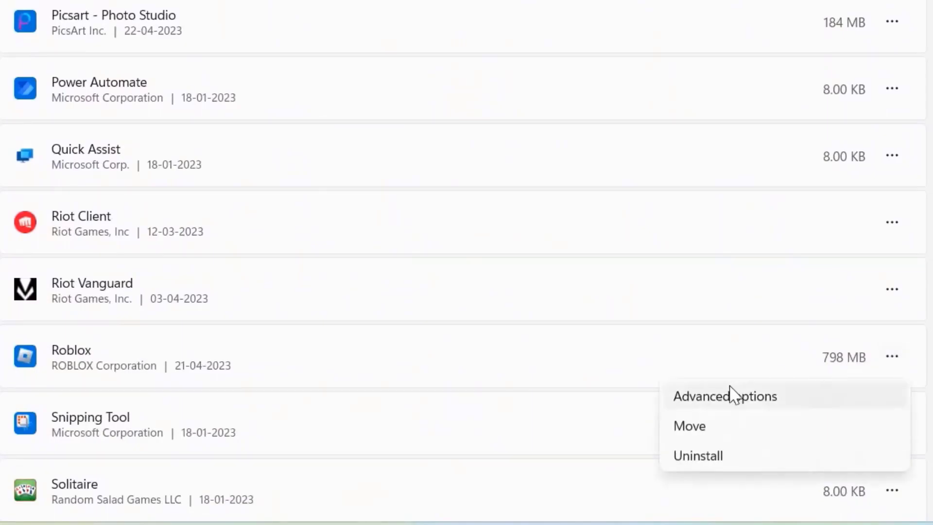
mouse_move(724, 403)
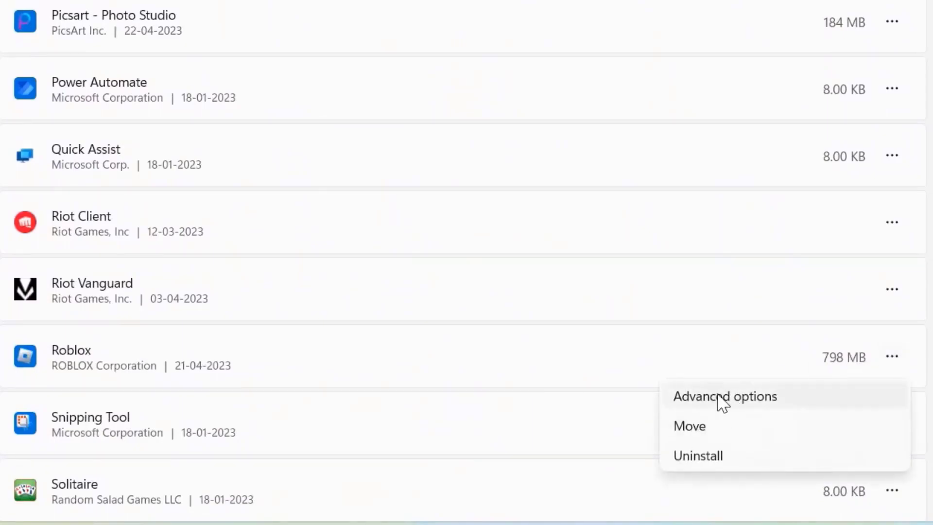
click(725, 396)
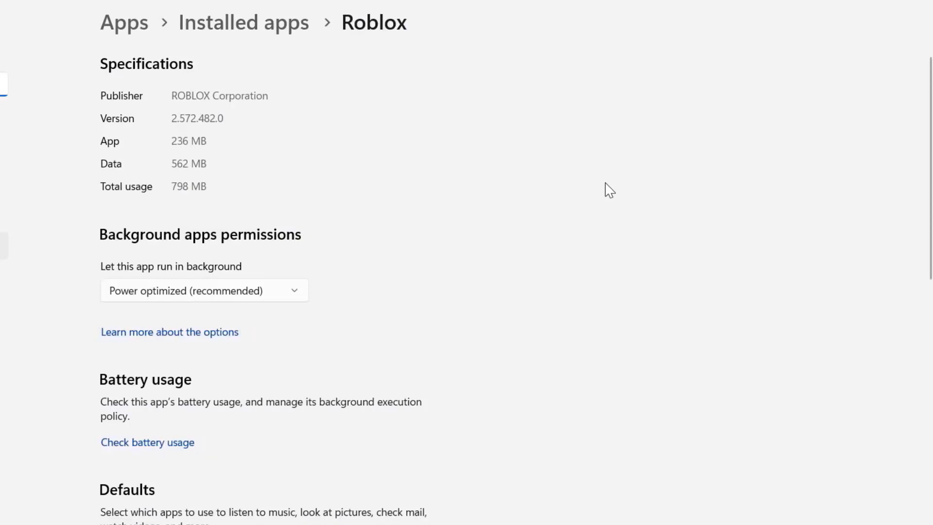
click(204, 290)
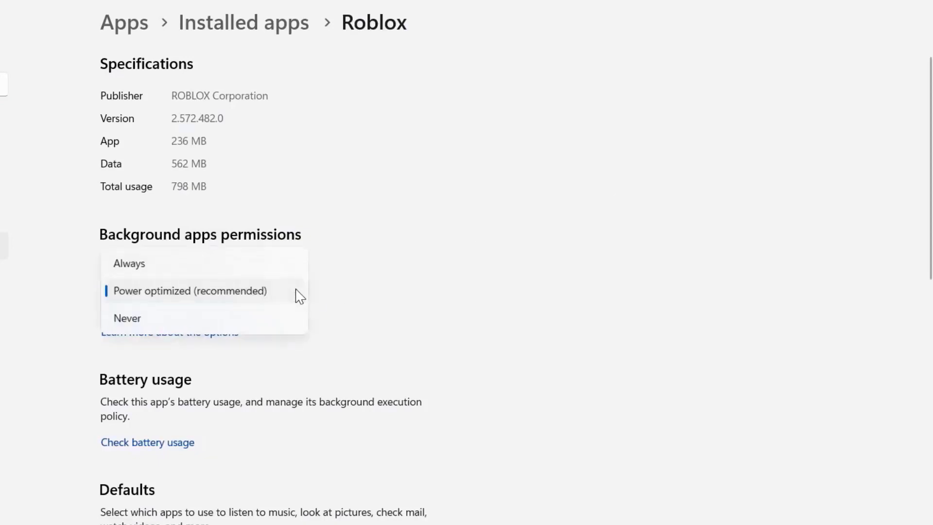
mouse_move(149, 274)
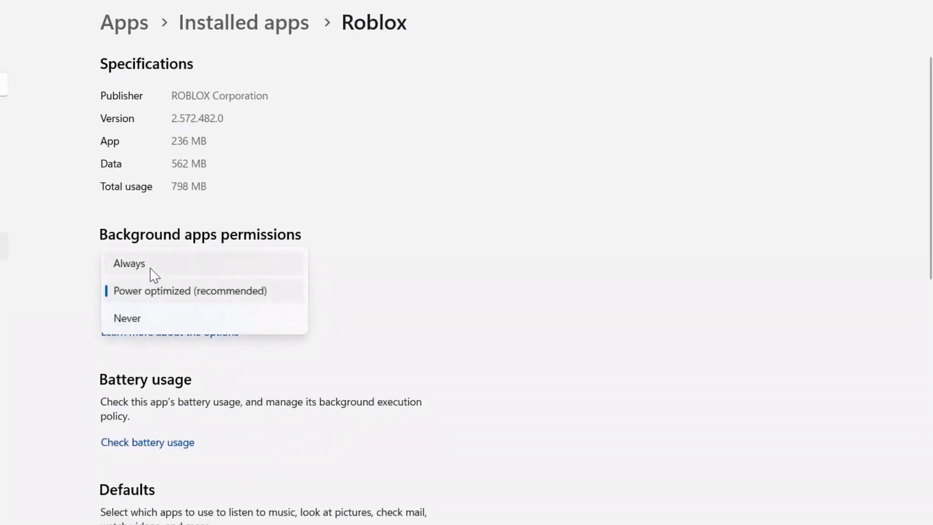
click(128, 263)
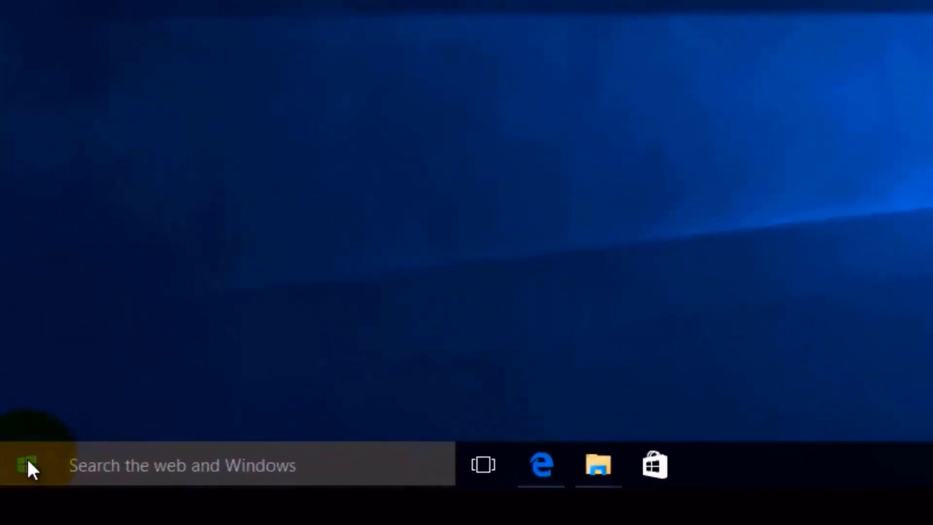
- Open Start and show the Power menu with shut down and restart choices
click(27, 465)
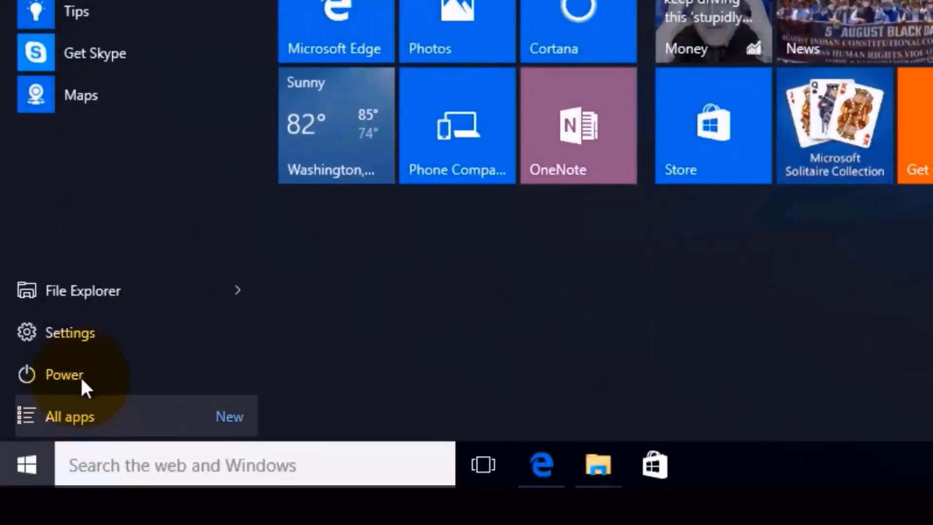
click(64, 375)
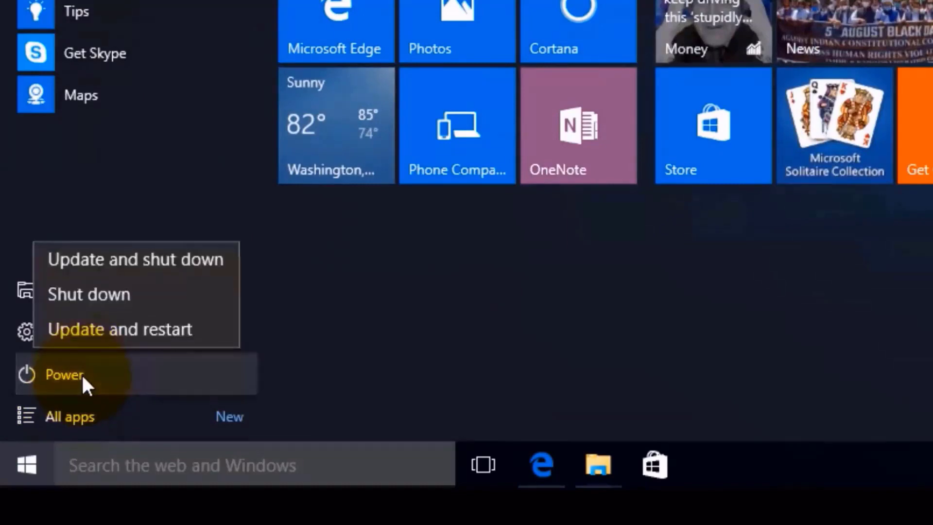